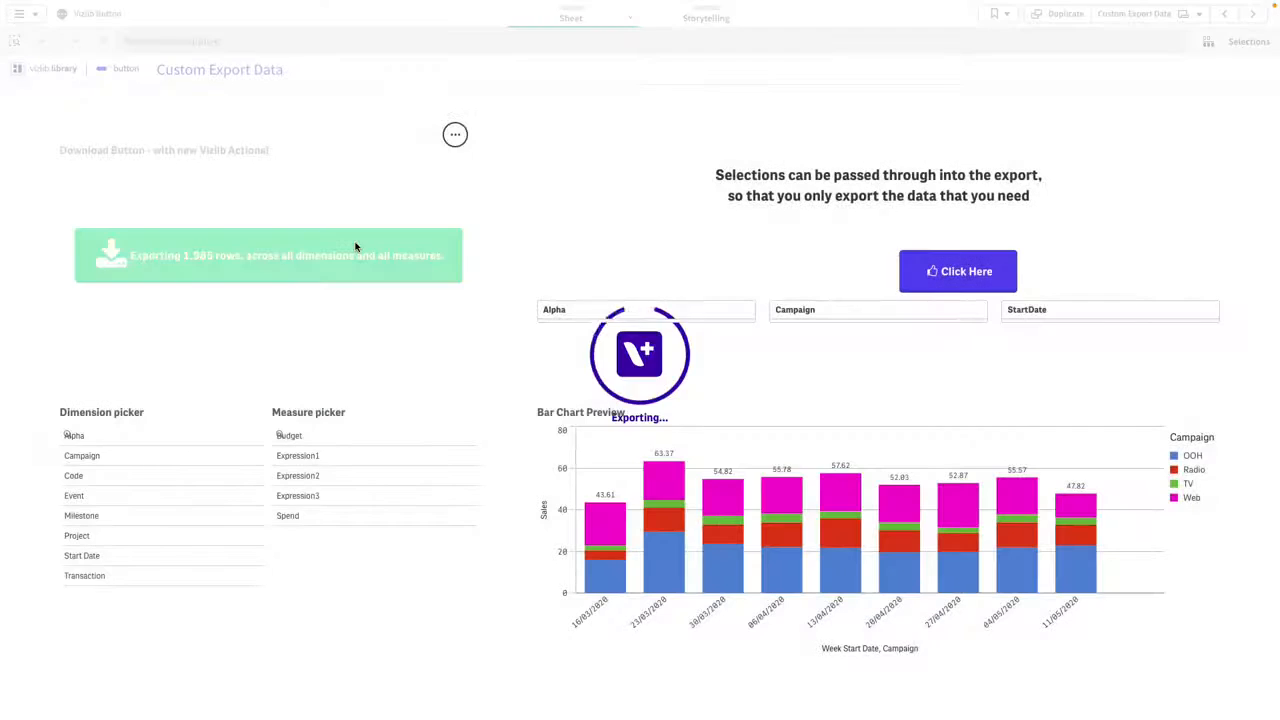
Open the Dog breeds sheet to show the Vizlib Button's Selection in Field action settings.
{"action": "left_click", "coordinate": [957, 271]}
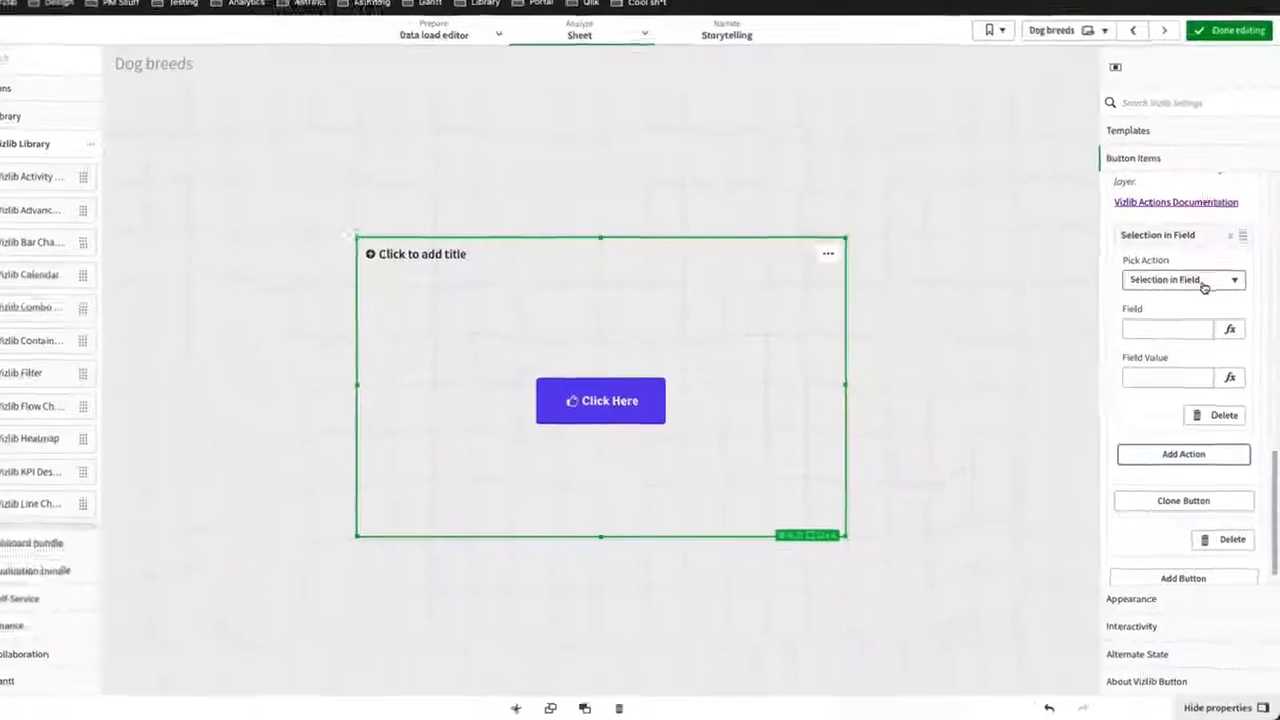
Drag the Vizlib Button onto the Dog breeds sheet and view its About section.
{"action": "left_click", "coordinate": [1183, 279]}
{"action": "type", "text": "button"}
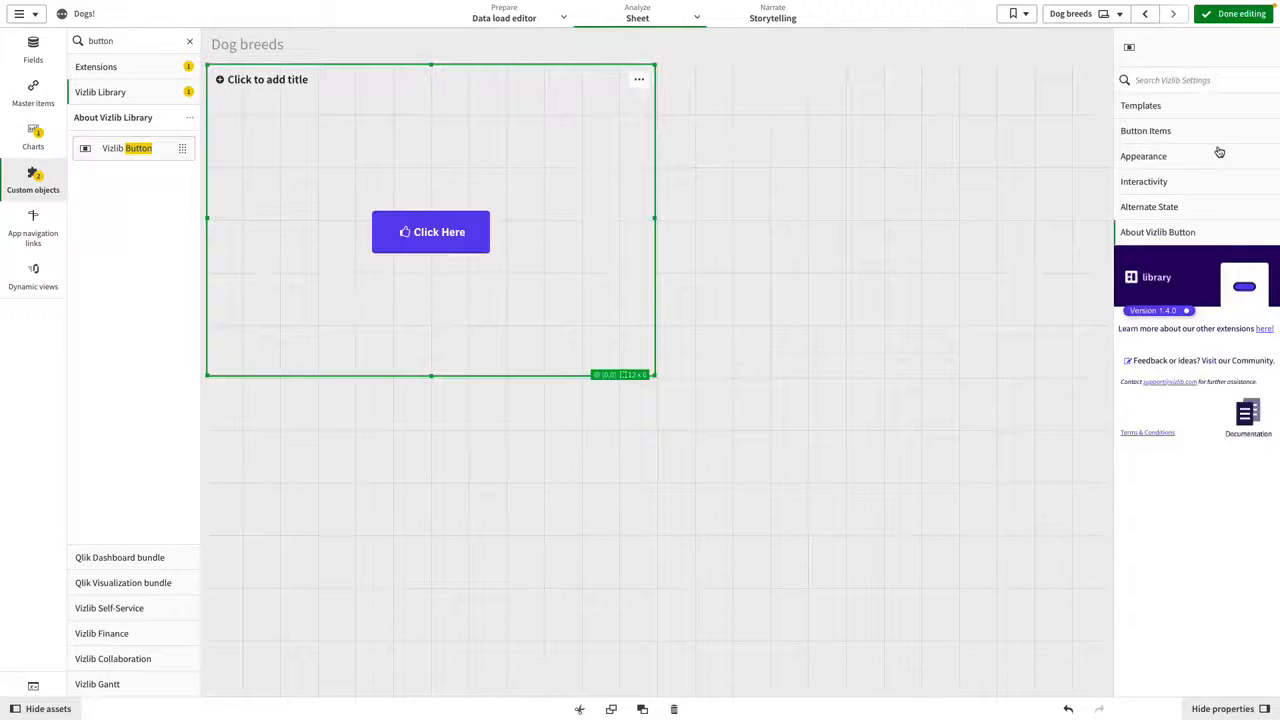
Name Button 1 'Selection', label and tooltip it 'Select a Dog', with white fa-filter icon.
{"action": "left_click", "coordinate": [1145, 130]}
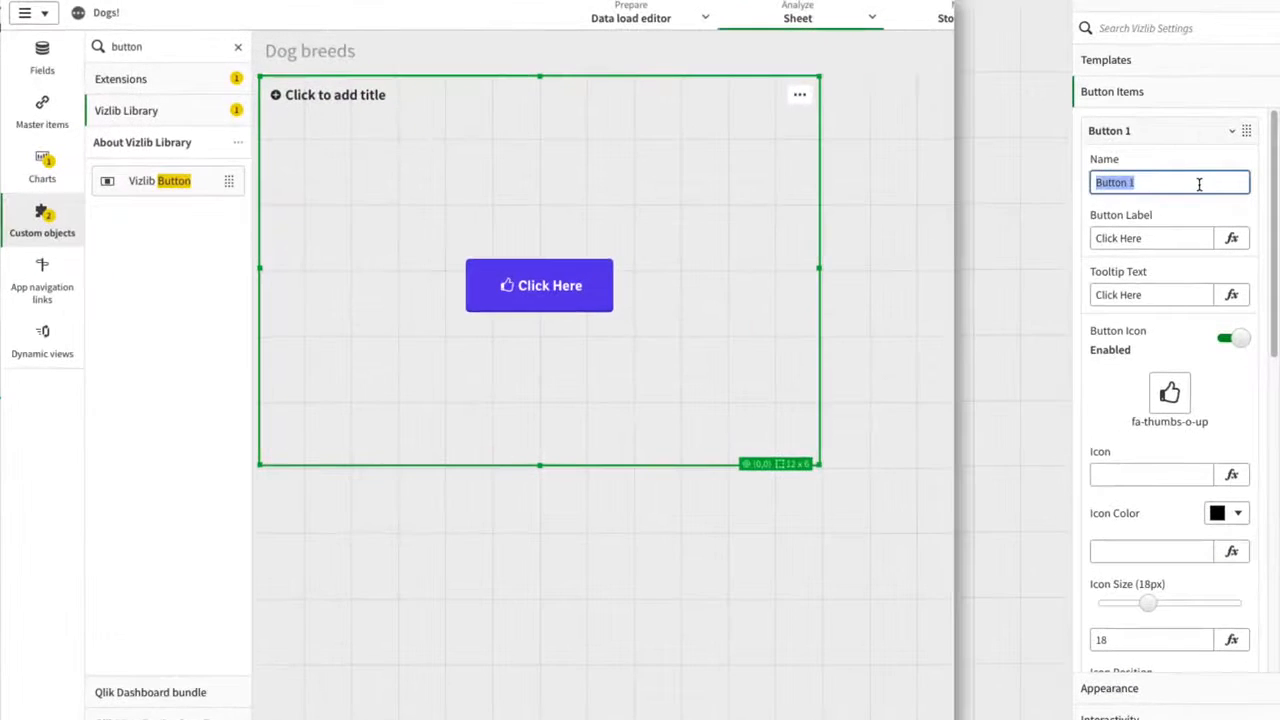
{"action": "type", "text": "Selection"}
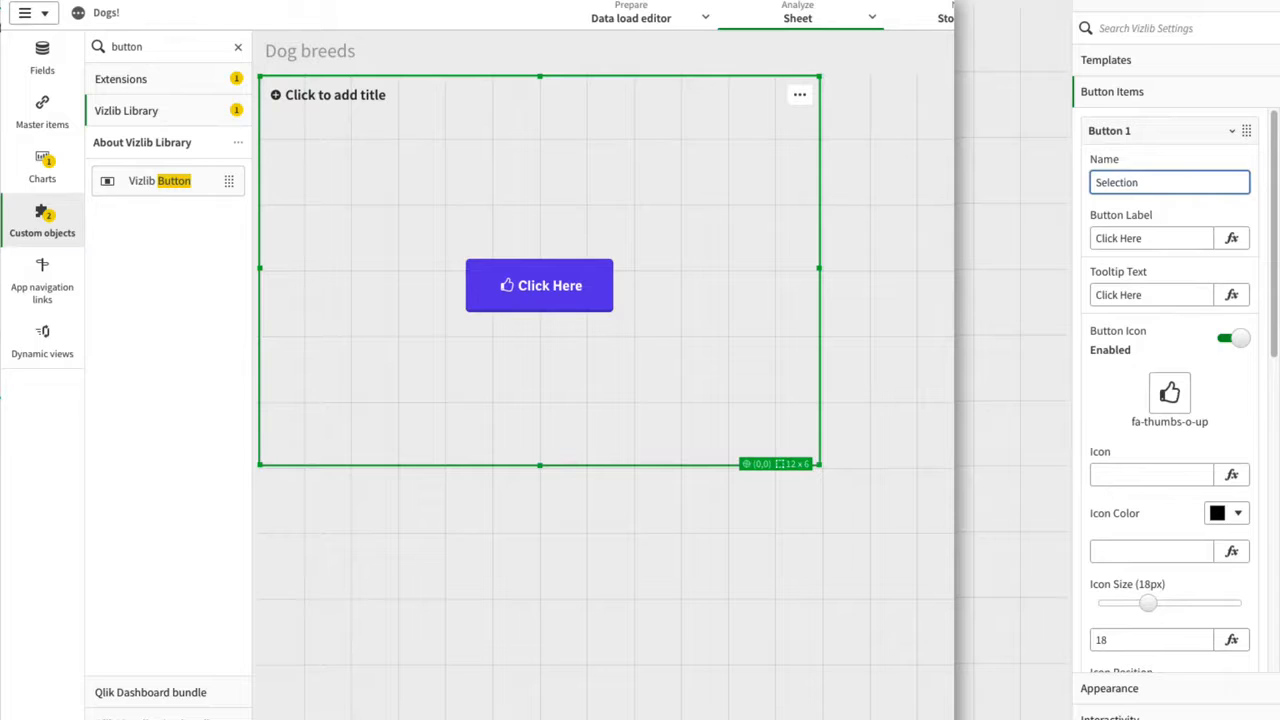
{"action": "type", "text": "Select a"}
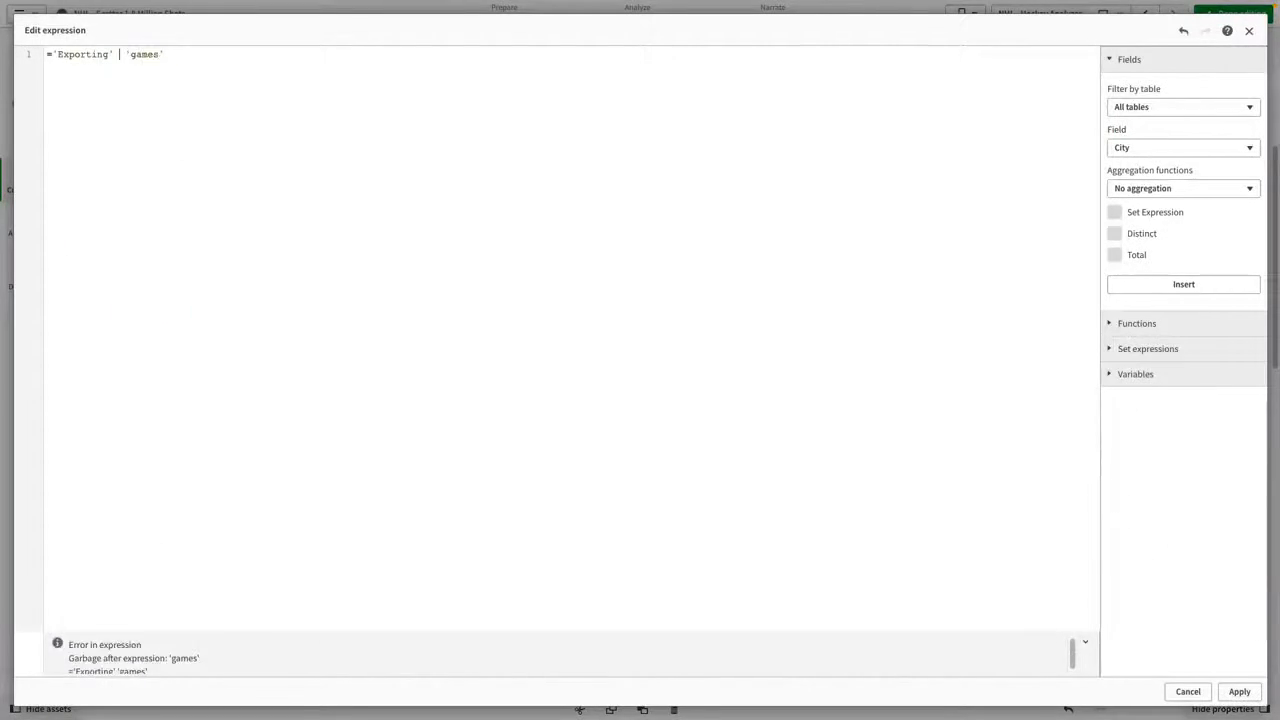
{"action": "left_click", "coordinate": [1188, 691]}
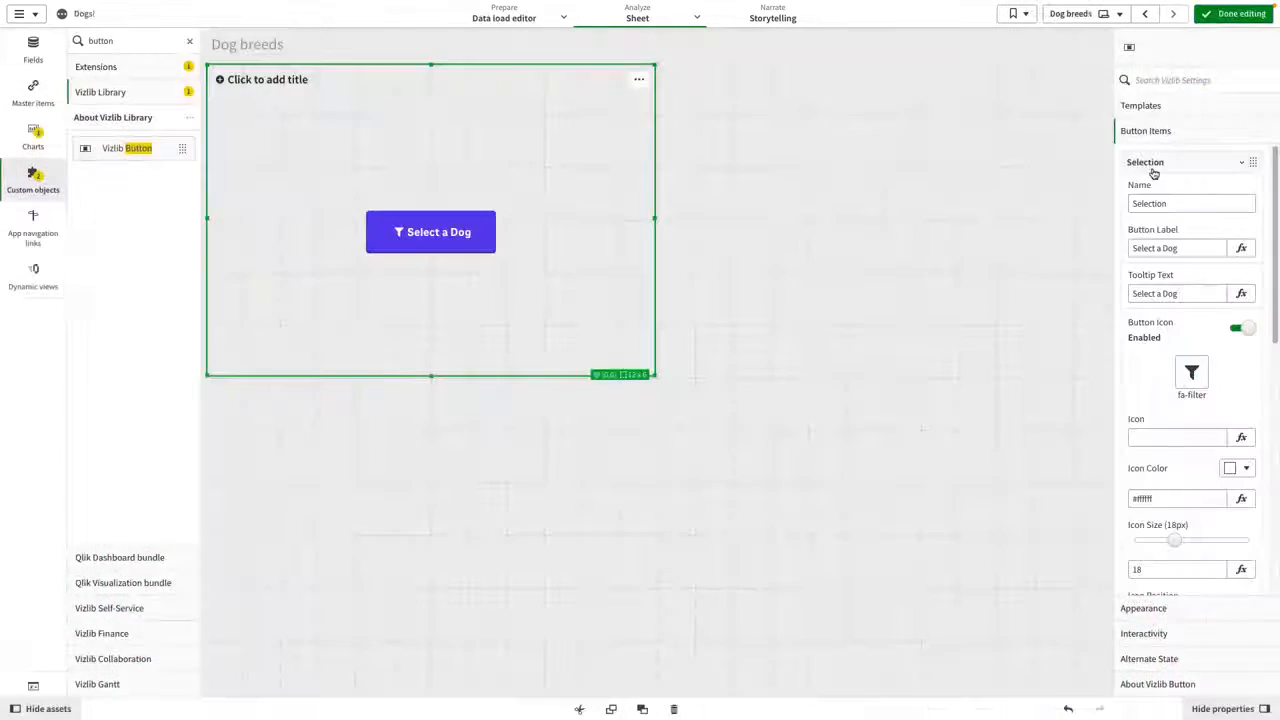
Add a new action to the Selection button item and pick its action type.
{"action": "scroll", "scroll_direction": "down", "scroll_amount": 3}
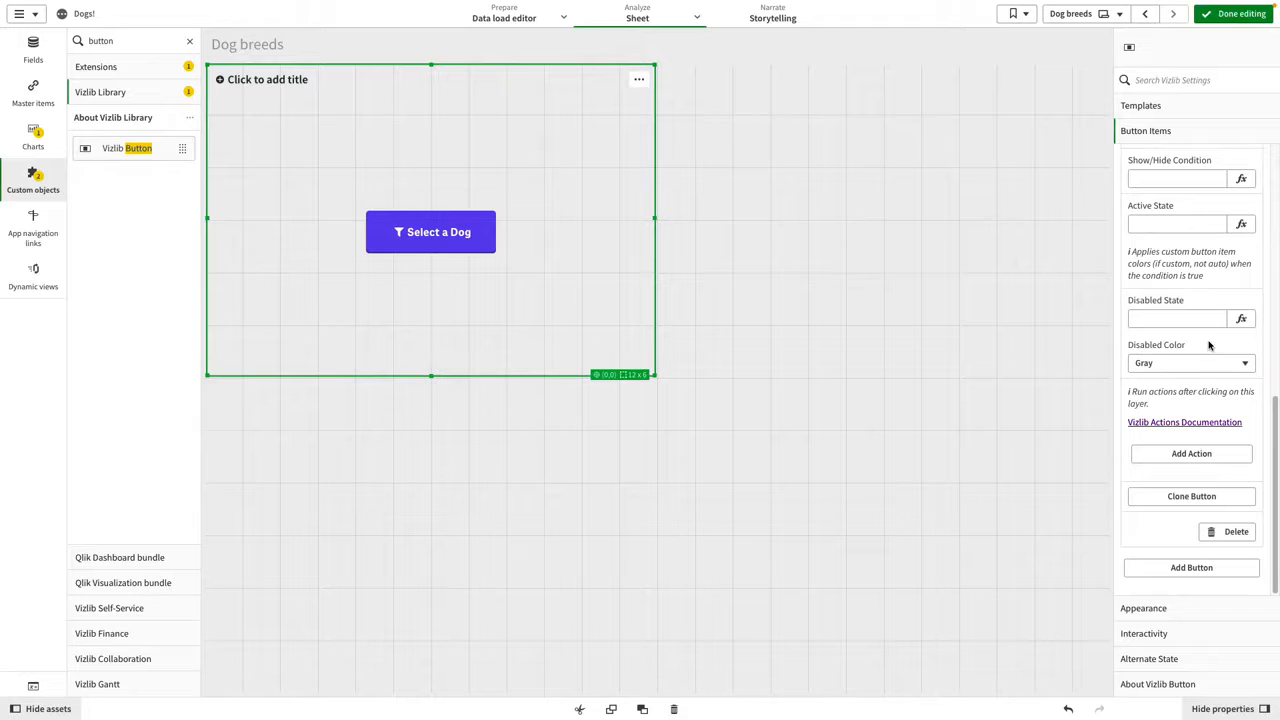
{"action": "left_click", "coordinate": [1191, 453]}
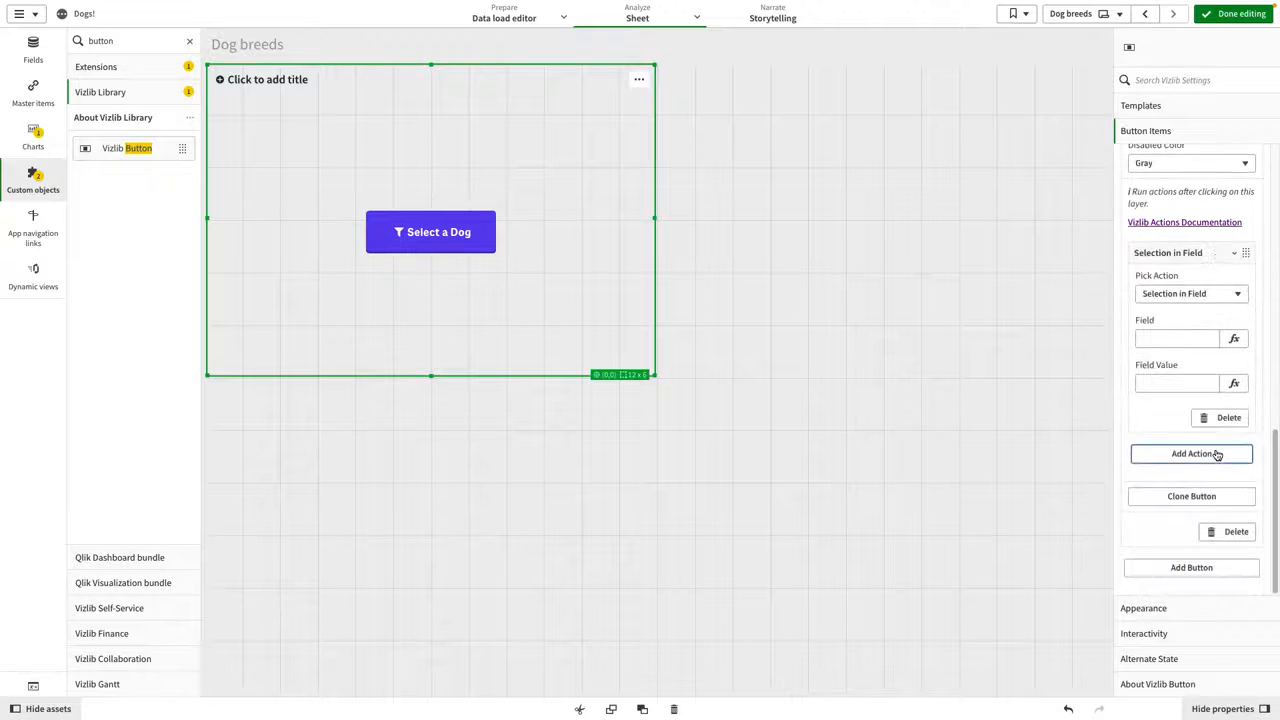
{"action": "left_click", "coordinate": [1190, 293]}
{"action": "type", "text": "Se"}
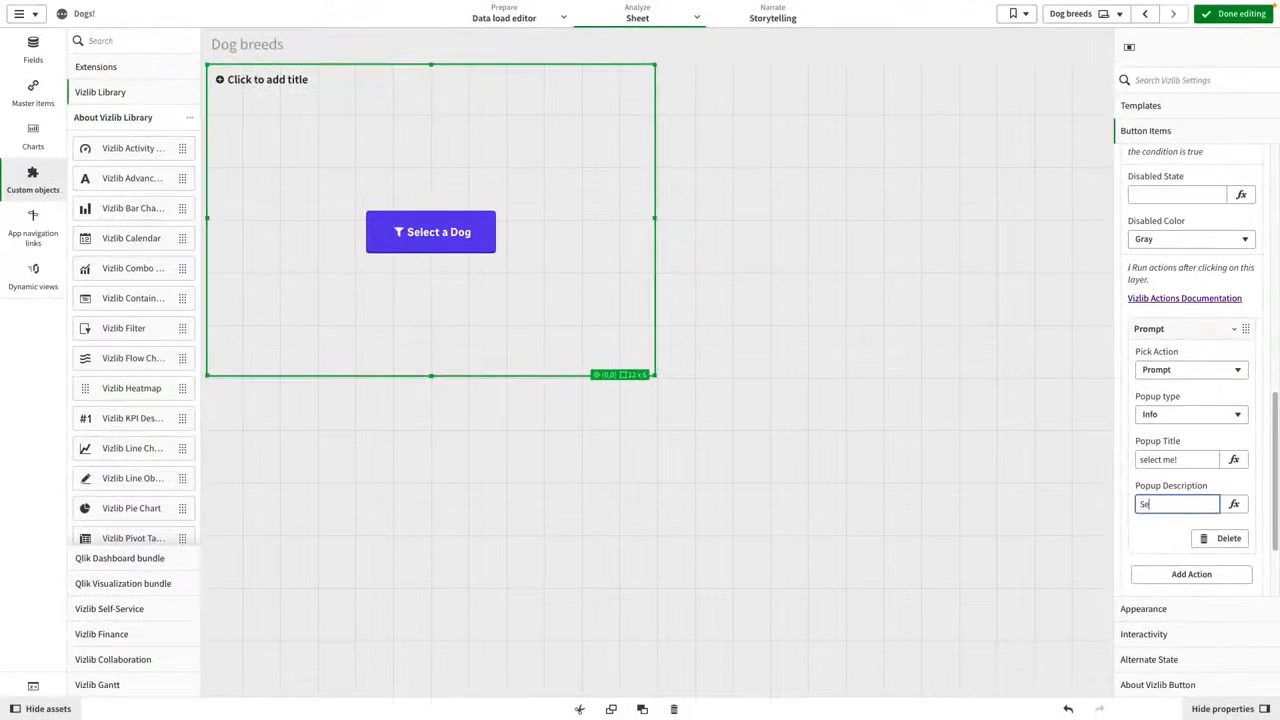
Enter the Info prompt popup description 'something from me!'.
{"action": "type", "text": "something from me!"}
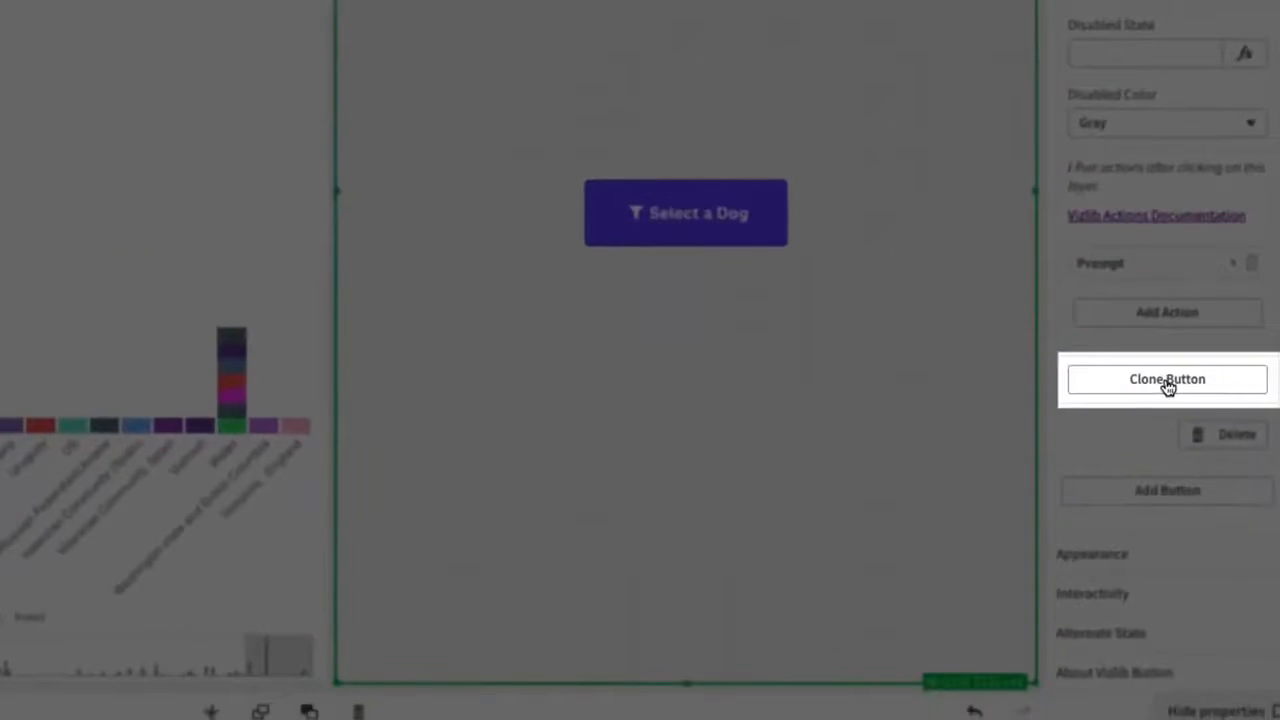
Clone the Selection button item to create a second Select a Dog button.
{"action": "left_click", "coordinate": [1167, 378]}
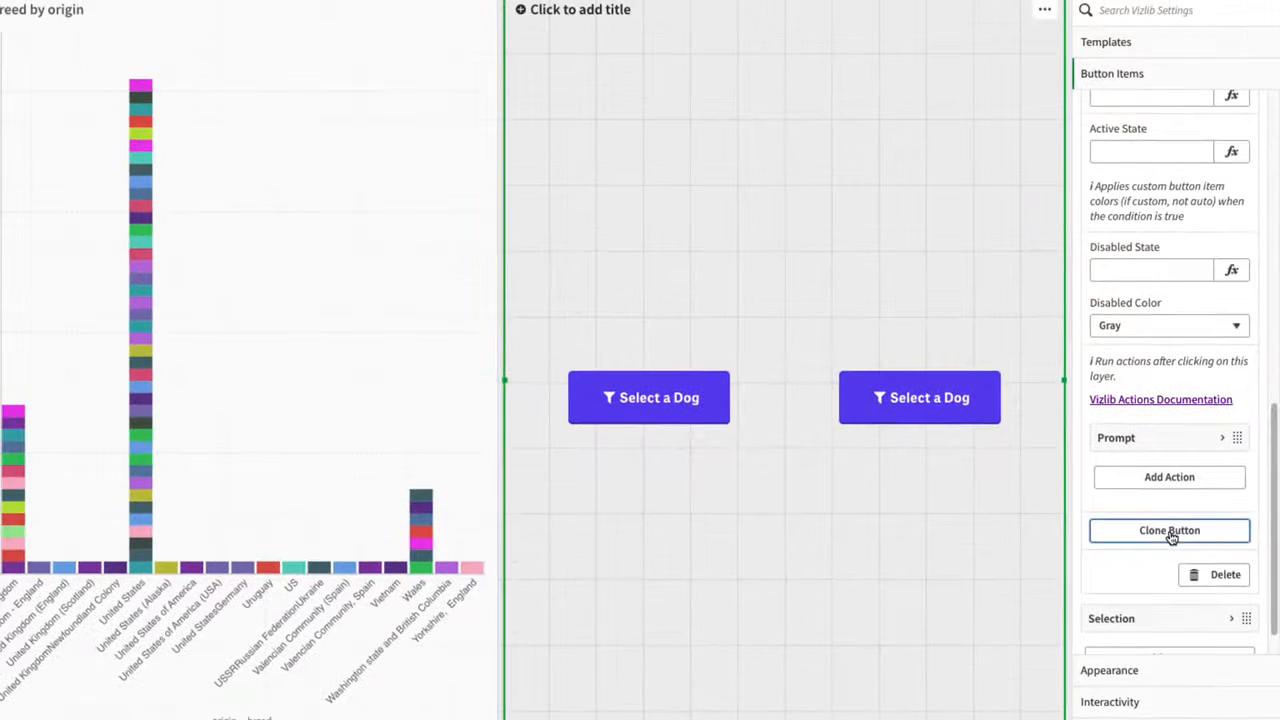